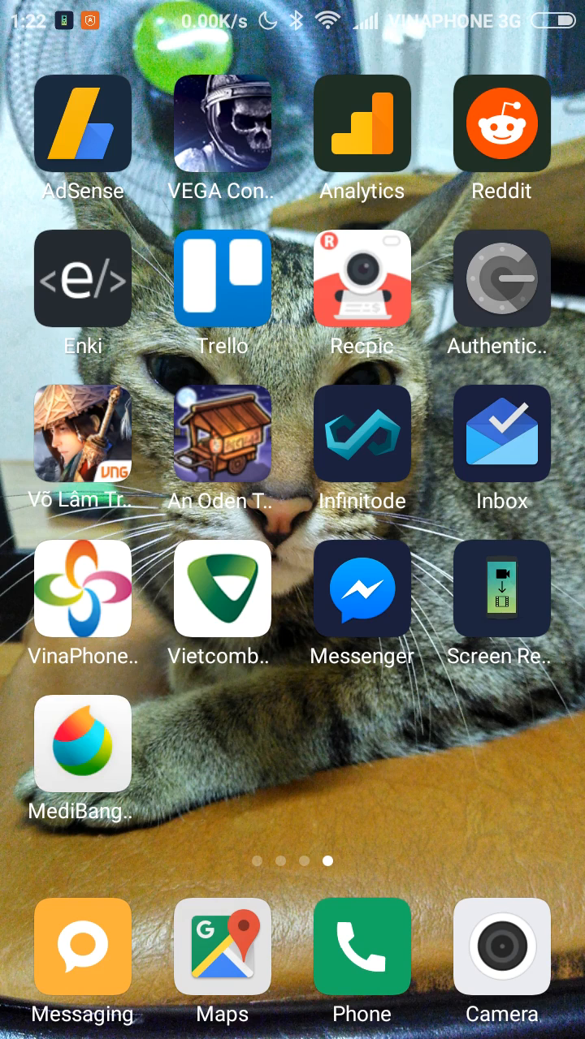
Step: Launch MediBang Paint and create a new blank canvas
{"action": "left_click", "coordinate": [82, 744]}
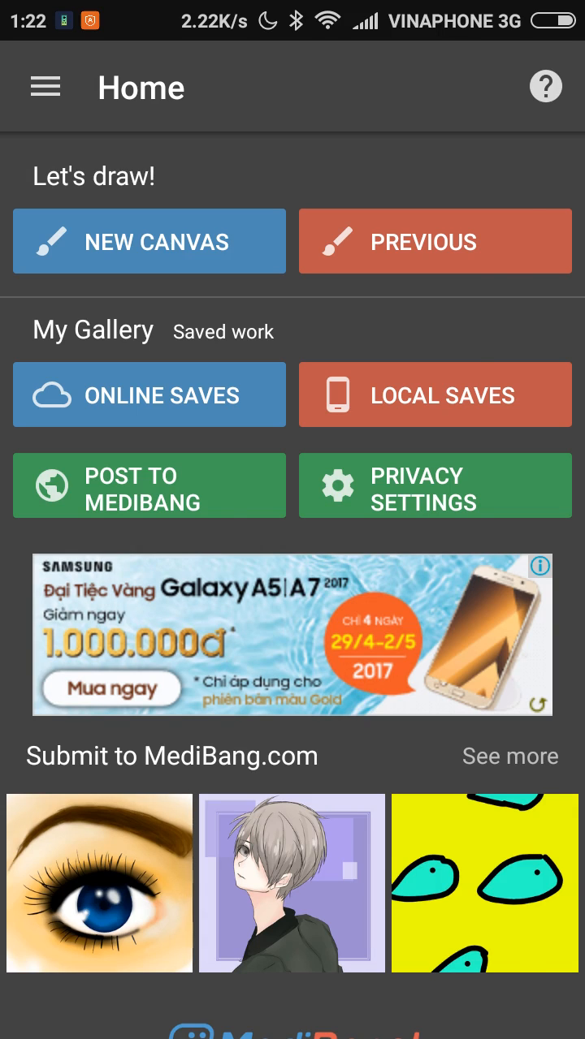
{"action": "left_click", "coordinate": [148, 242]}
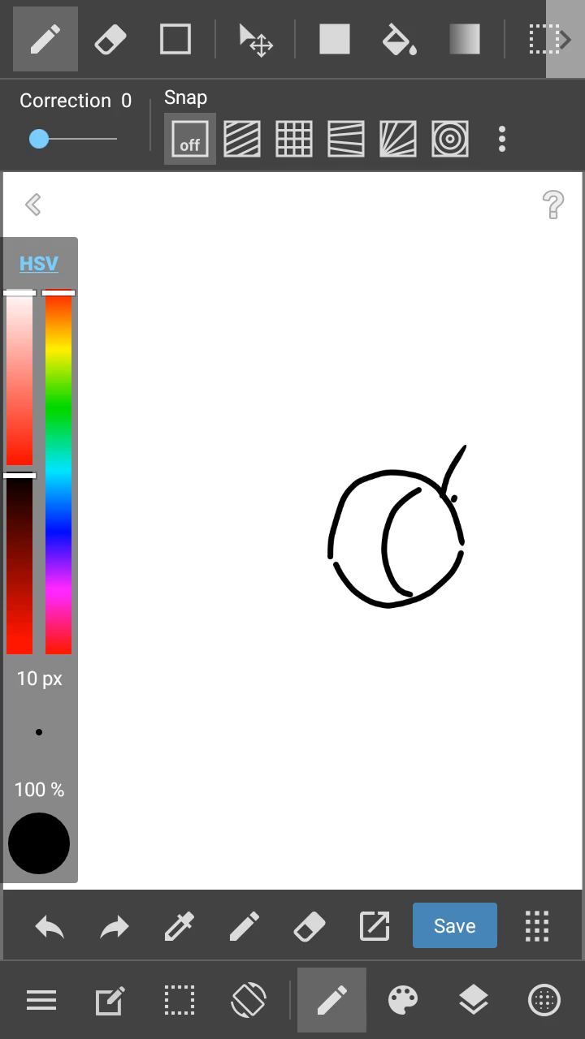
Step: Draw a lash beside the eye, spiky hair strands across the top, and a smile below
{"action": "left_click_drag", "start_coordinate": [455, 520], "coordinate": [483, 487]}
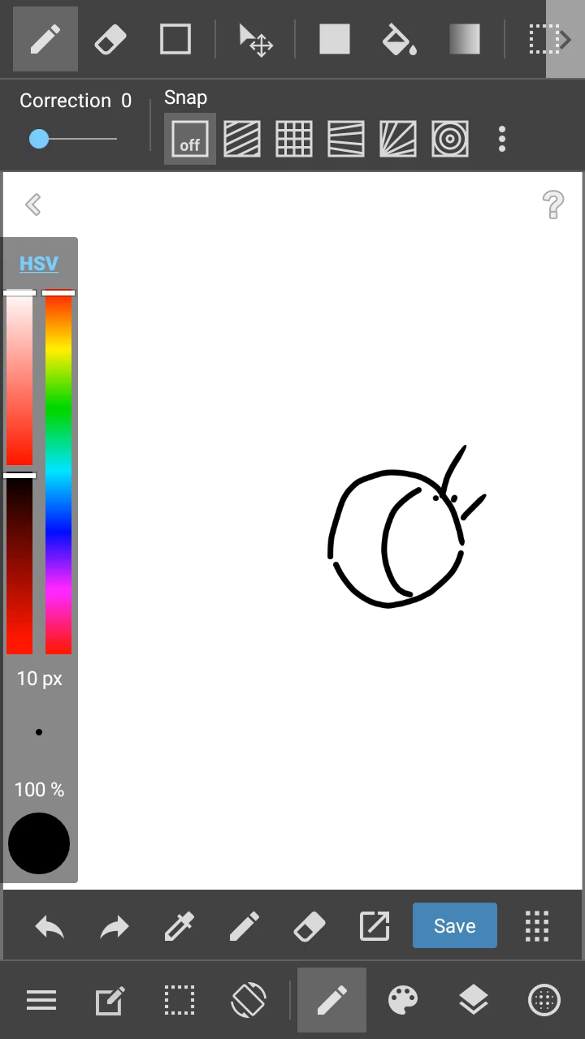
{"action": "left_click_drag", "start_coordinate": [443, 500], "coordinate": [439, 544]}
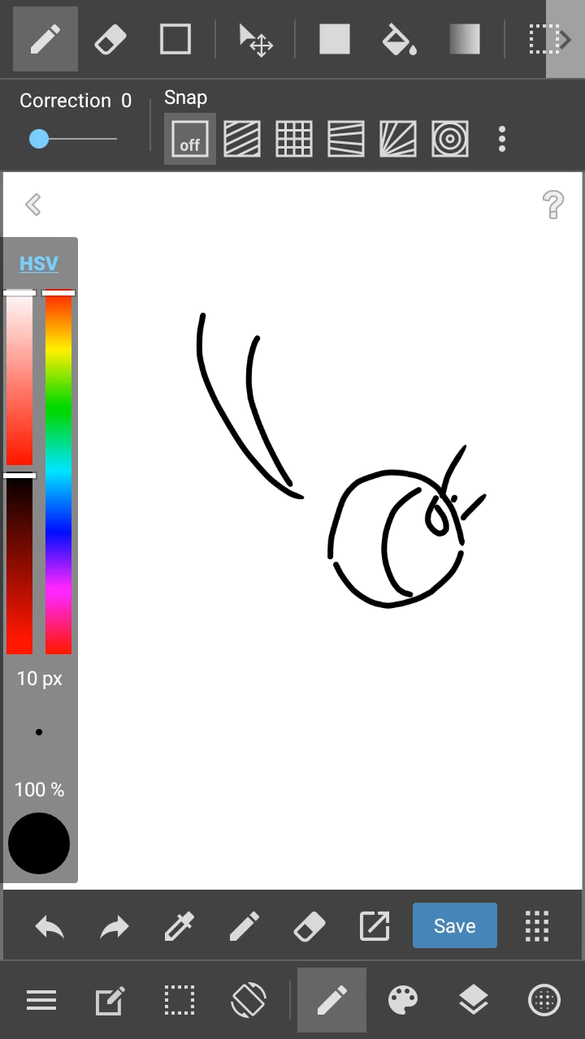
{"action": "left_click_drag", "start_coordinate": [349, 325], "coordinate": [495, 454]}
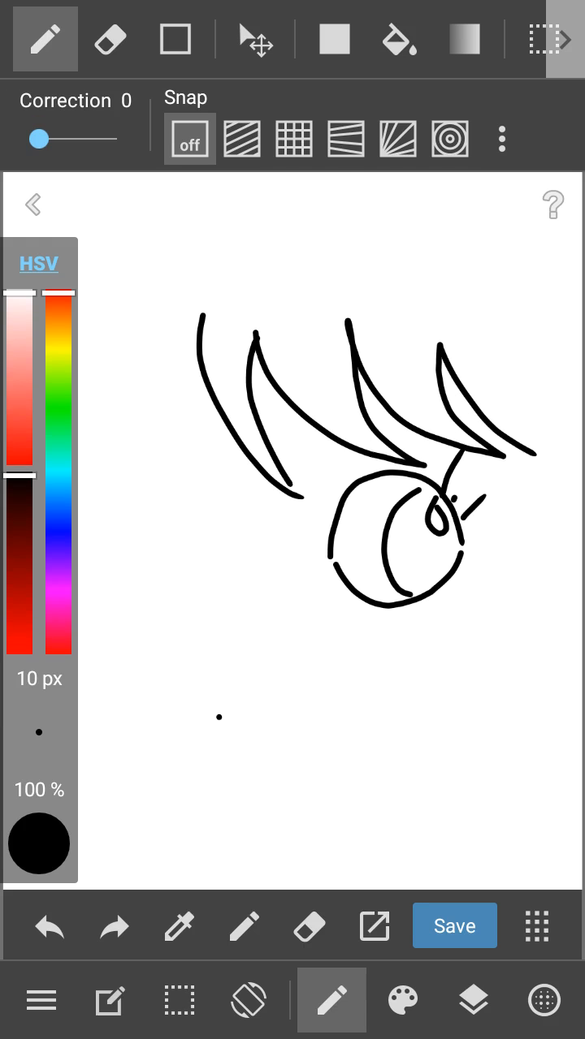
{"action": "left_click_drag", "start_coordinate": [219, 722], "coordinate": [341, 723]}
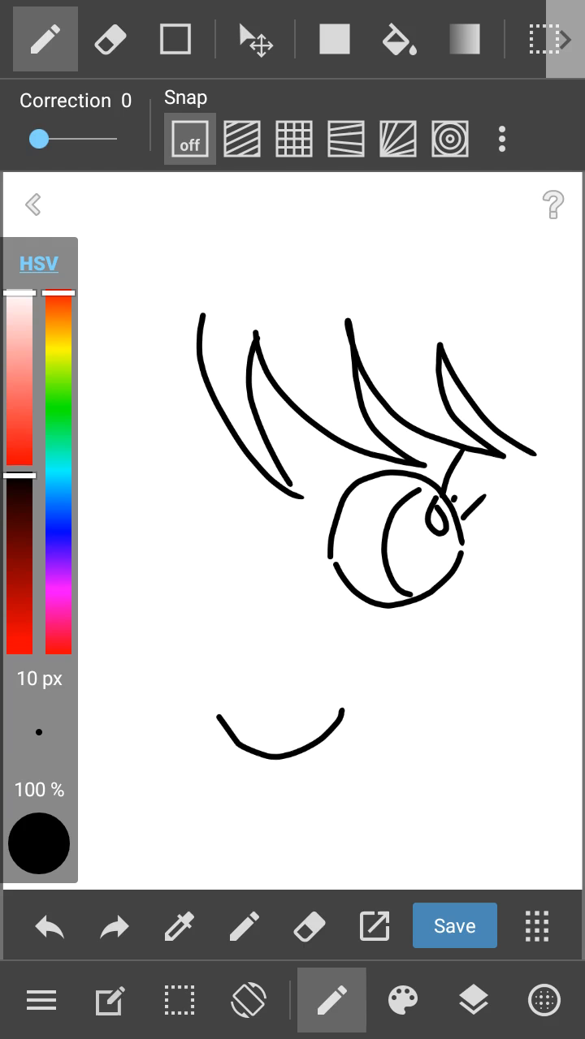
{"action": "left_click", "coordinate": [178, 1000]}
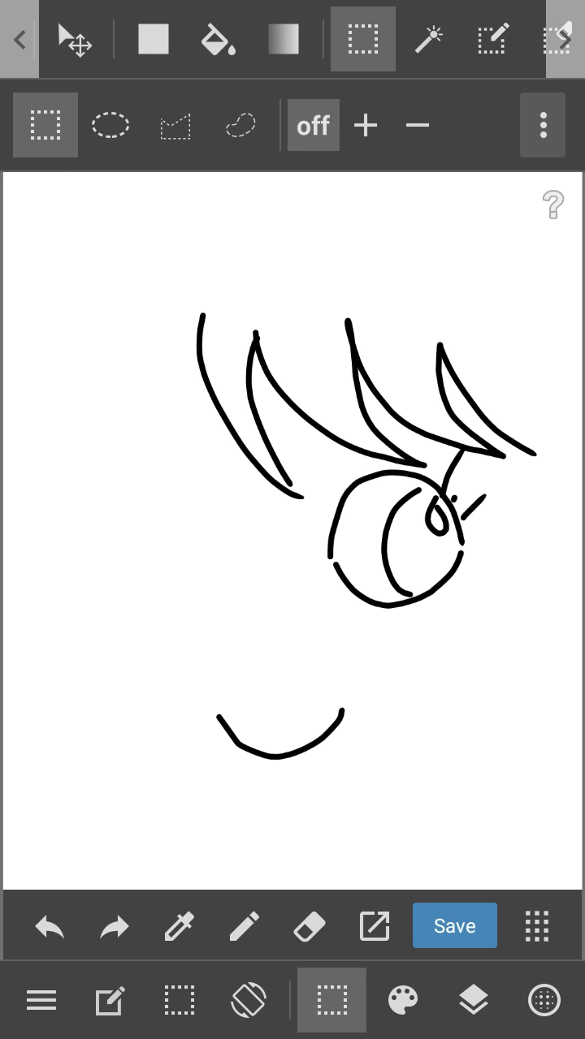
Step: Lasso-select the eye, check the Layers panel, and copy the selection
{"action": "left_click", "coordinate": [239, 125]}
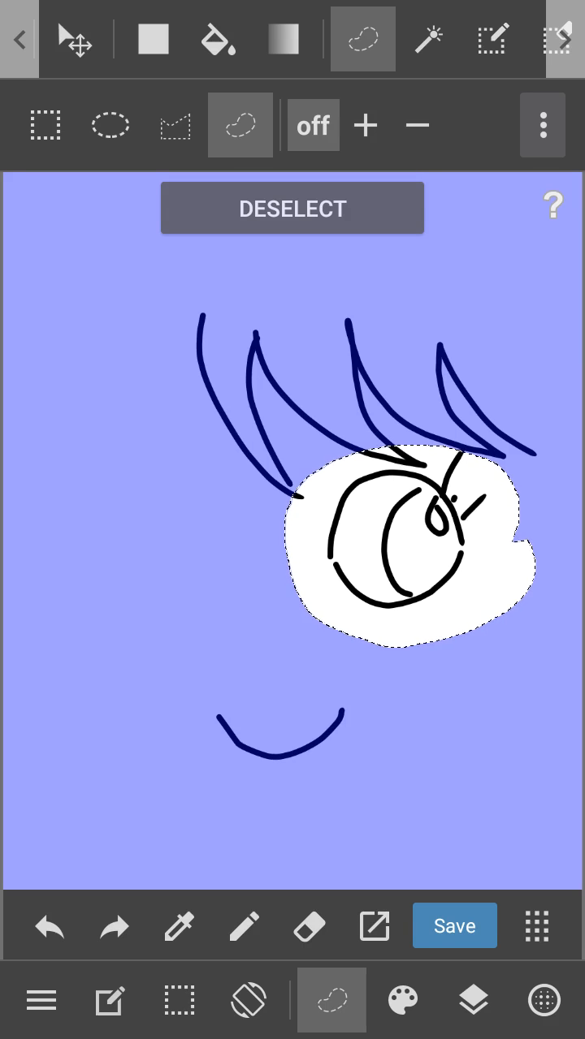
{"action": "left_click", "coordinate": [110, 1000]}
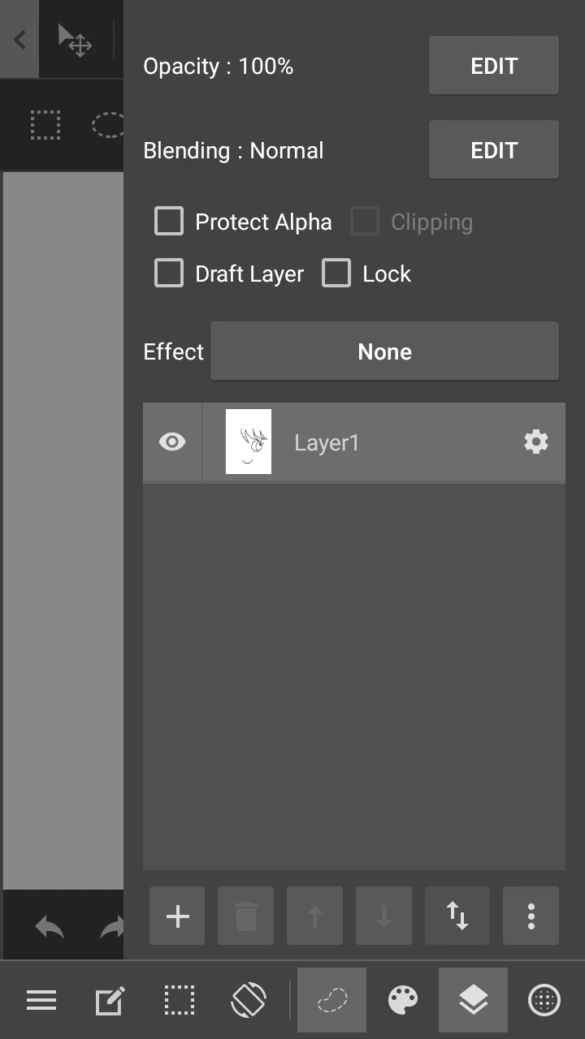
{"action": "left_click", "coordinate": [176, 916]}
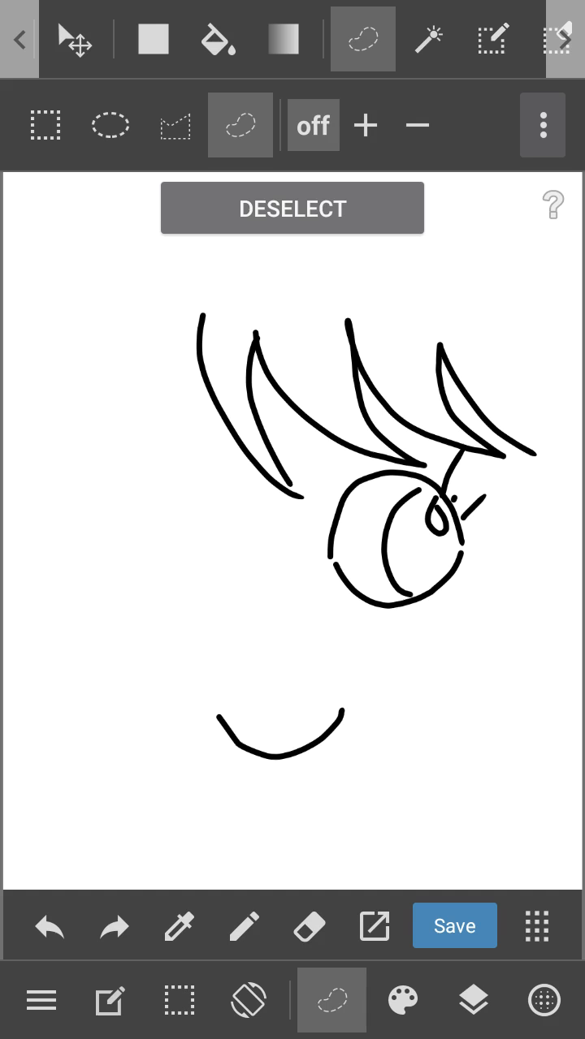
{"action": "left_click", "coordinate": [110, 1000]}
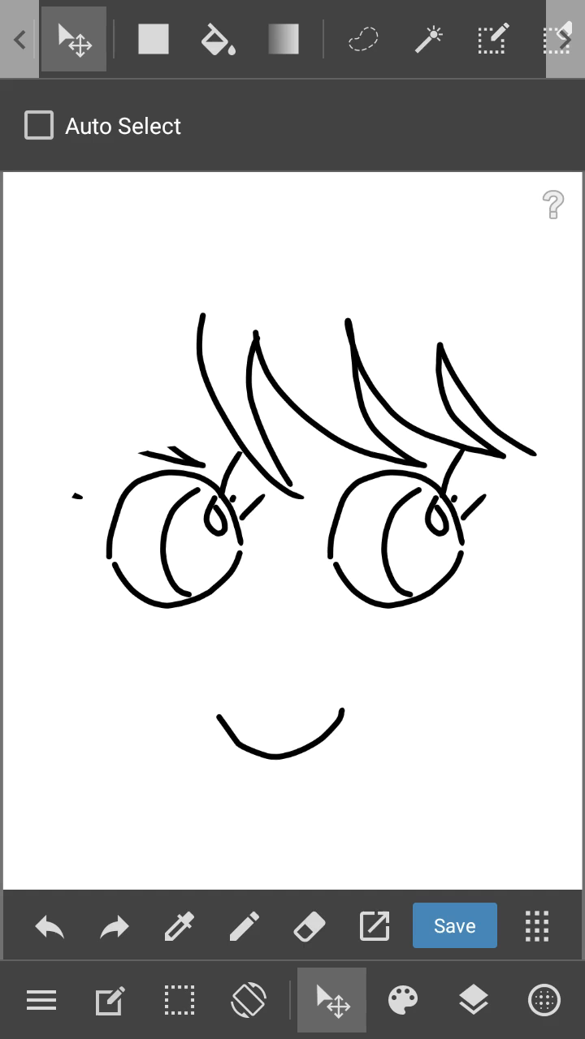
Step: Erase the stray strokes above the pasted left eye and bring up the layer list
{"action": "left_click", "coordinate": [331, 999]}
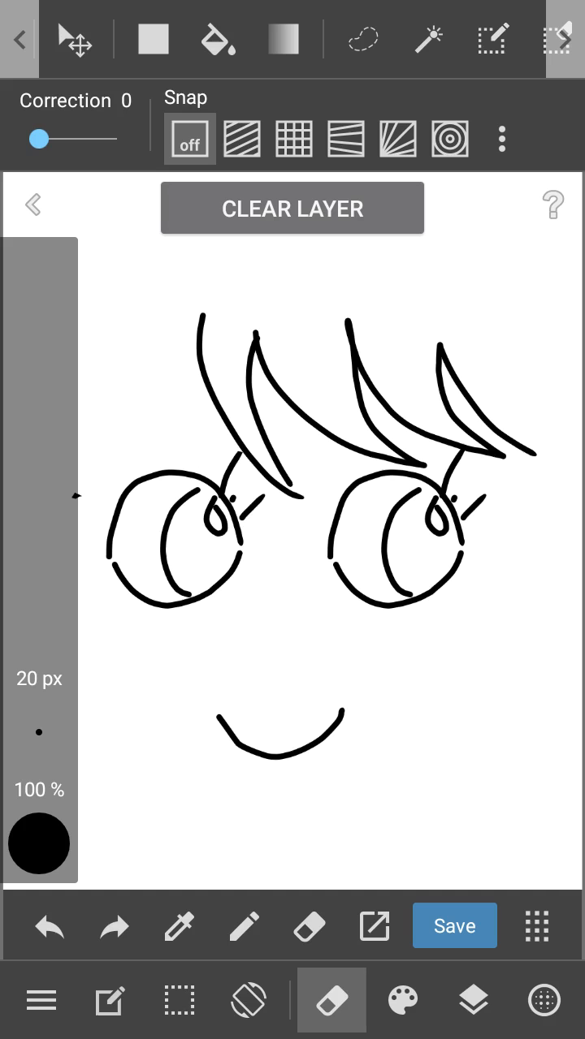
{"action": "left_click", "coordinate": [474, 1000]}
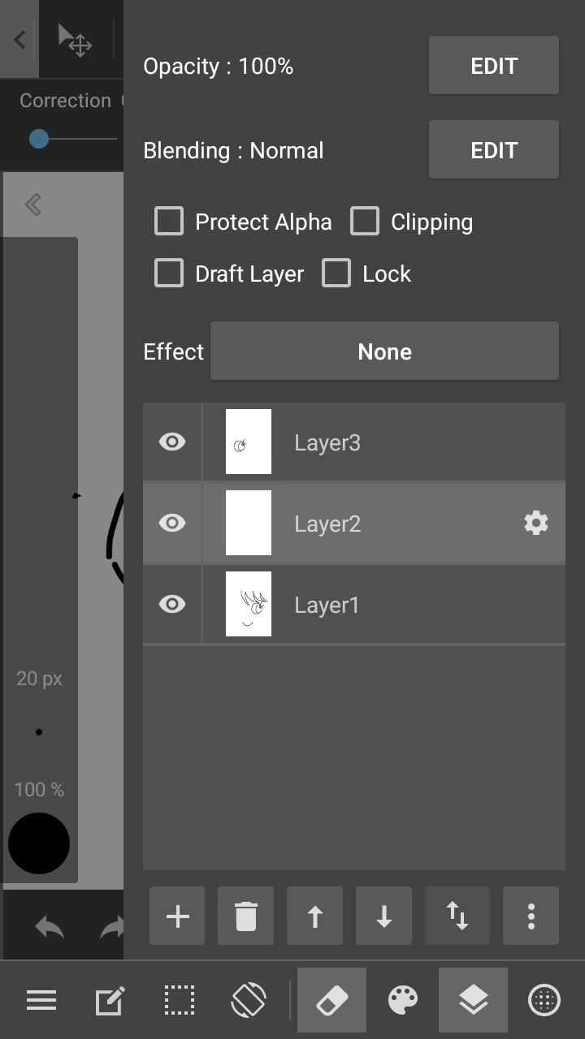
Step: Delete the empty Layer2, flip the Layer3 eye horizontally, and close the Layers panel
{"action": "left_click", "coordinate": [245, 916]}
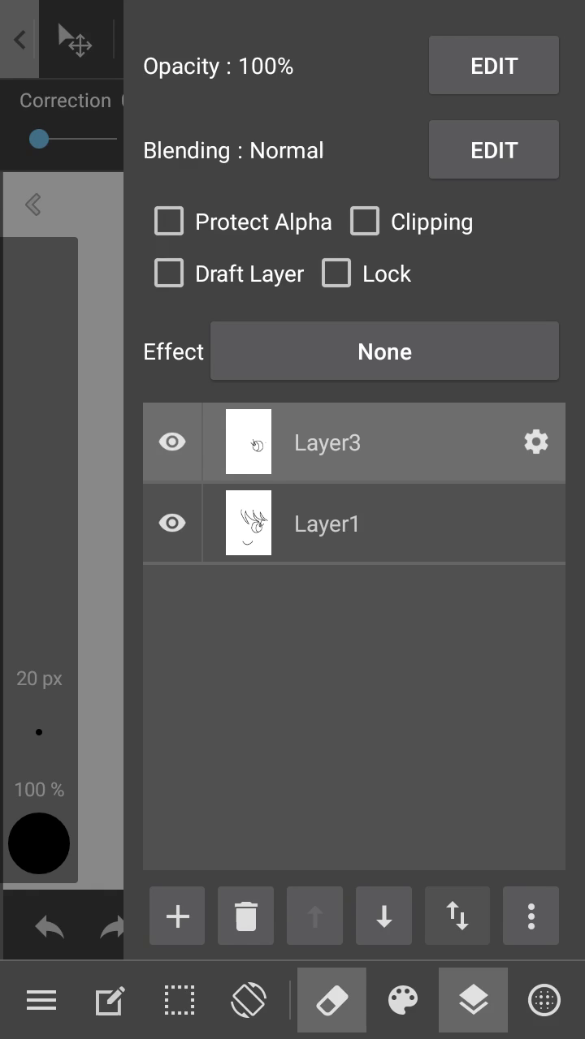
{"action": "left_click", "coordinate": [472, 1000]}
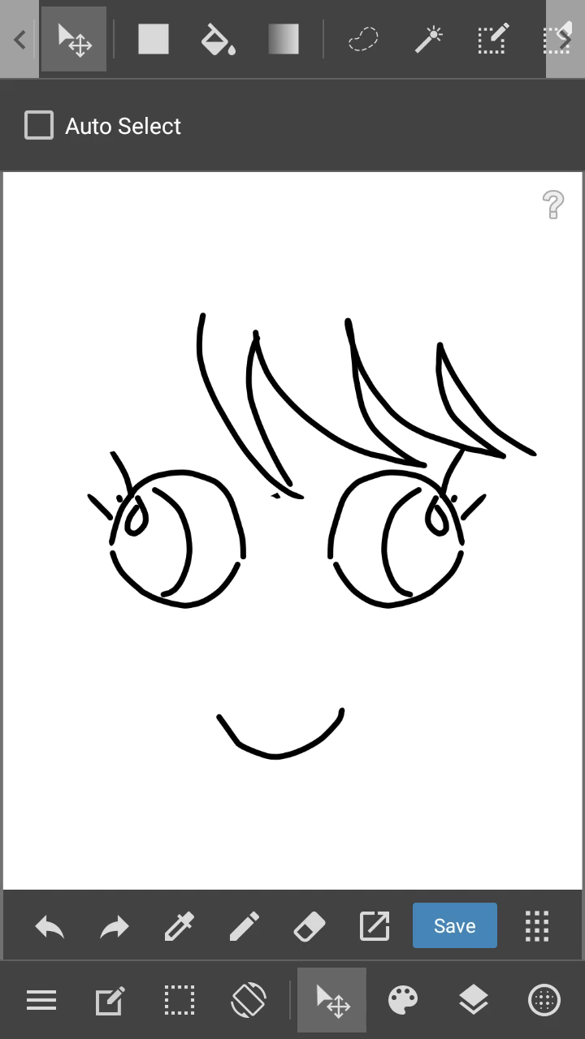
Step: Show the Rotate Left, Rotate Right, Flip Horizontally and Reset canvas options
{"action": "left_click", "coordinate": [248, 1000]}
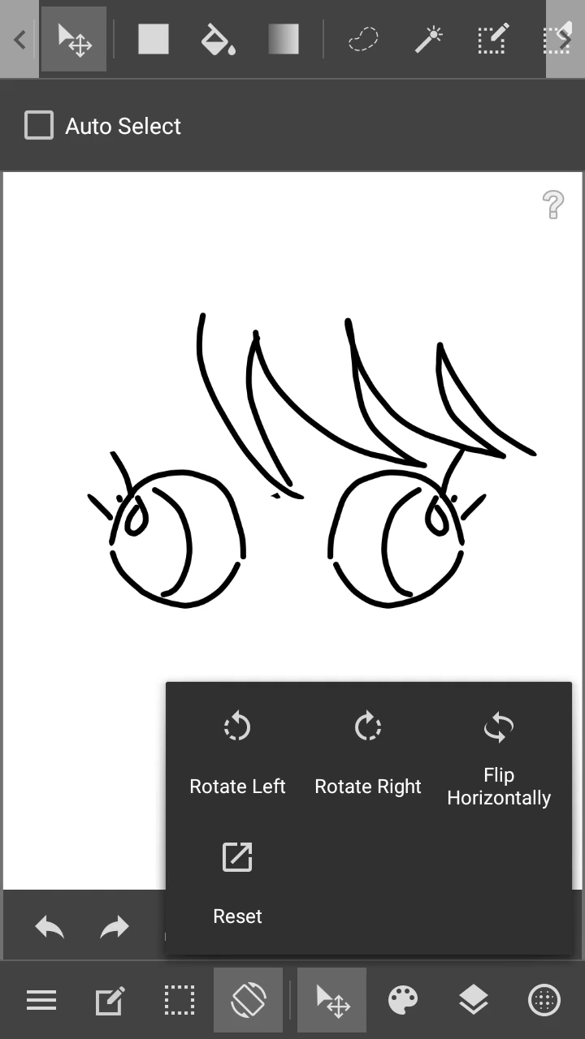